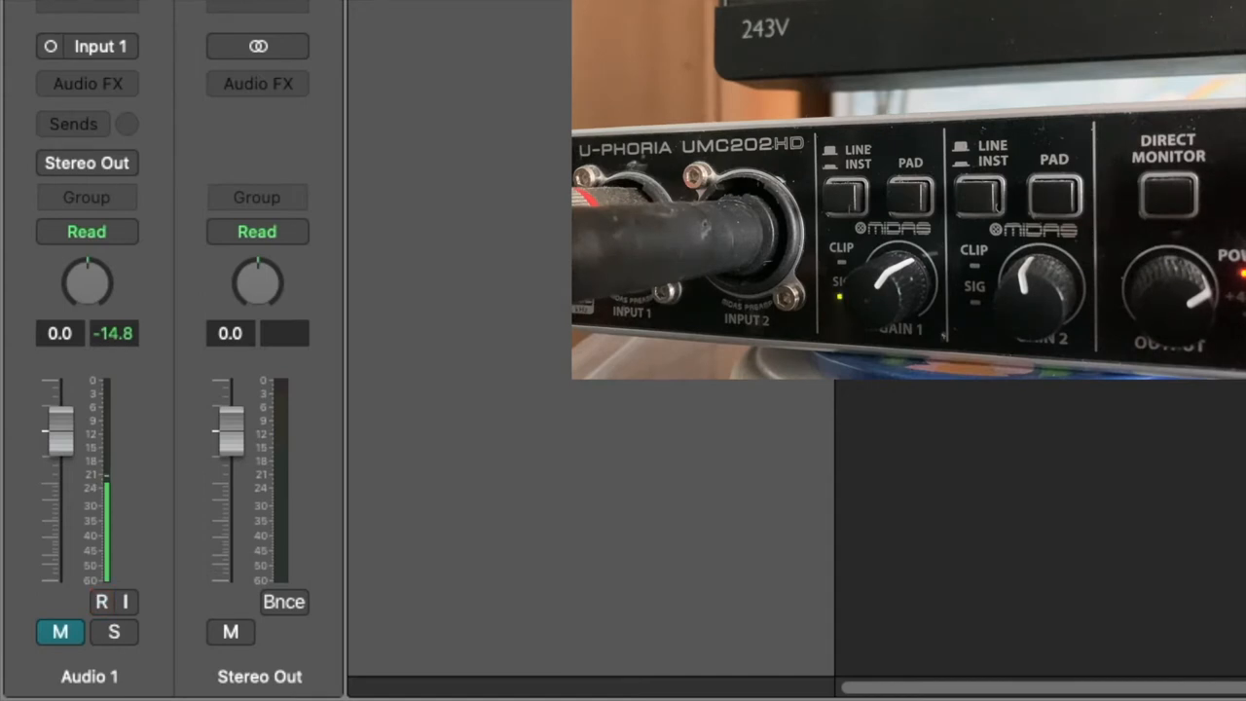
Raise the Audio 1 vocal input so its peak climbs from -14.8 to about -9 dB.
left_click(102, 601)
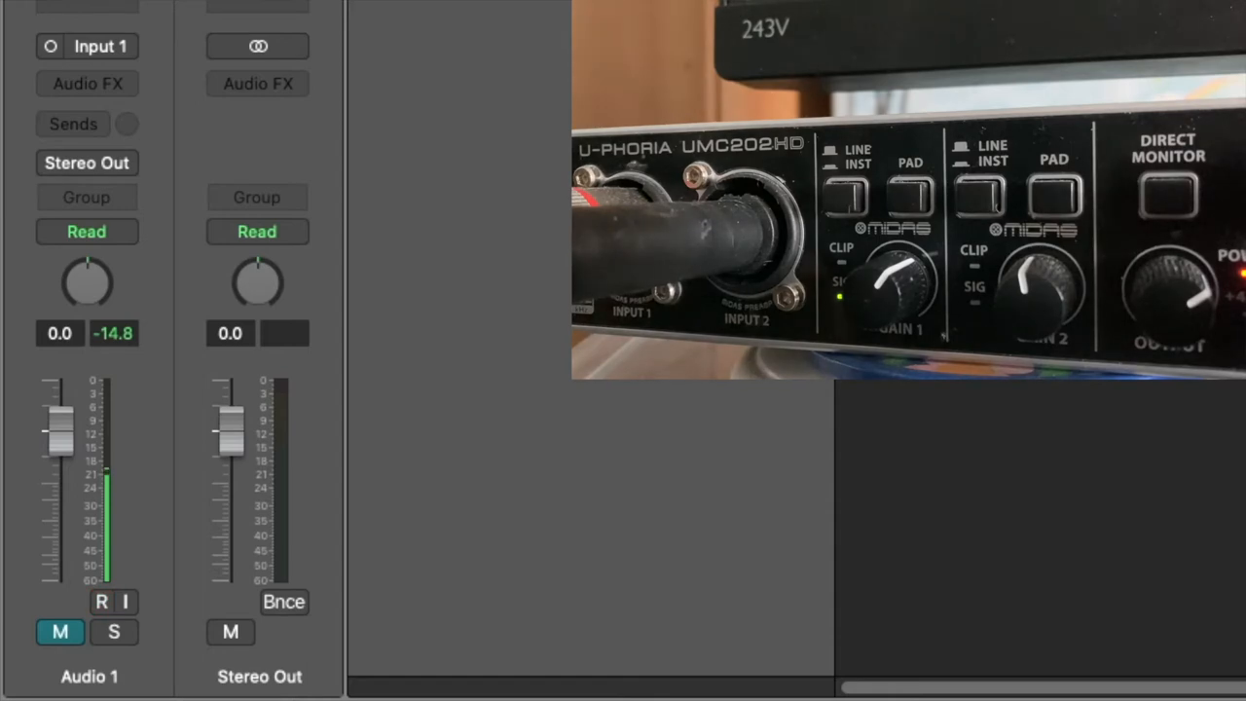
left_click(102, 601)
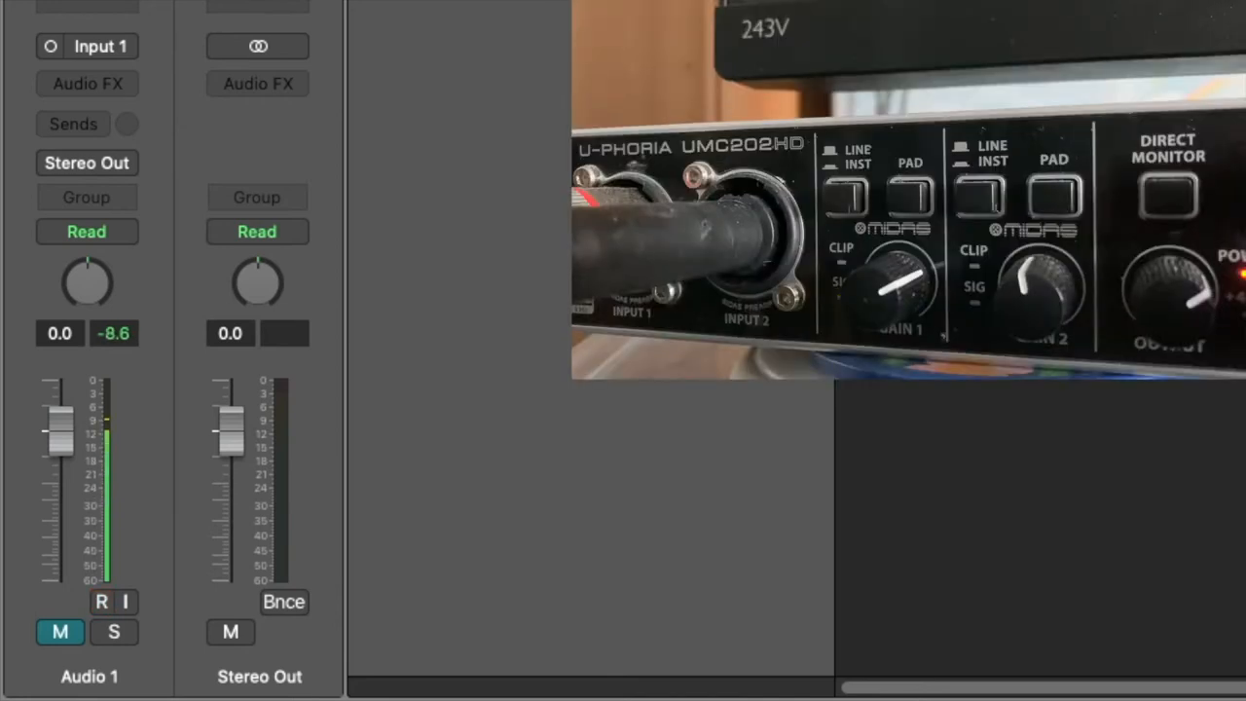
left_click(101, 600)
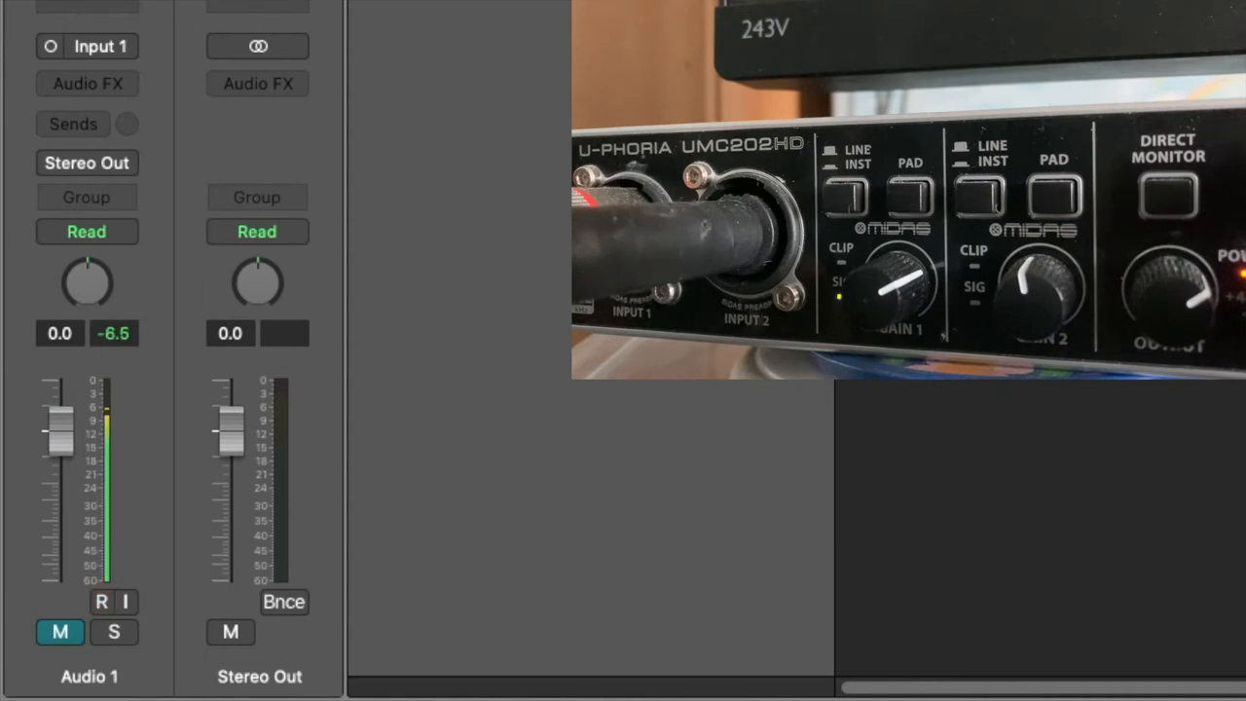
left_click(101, 601)
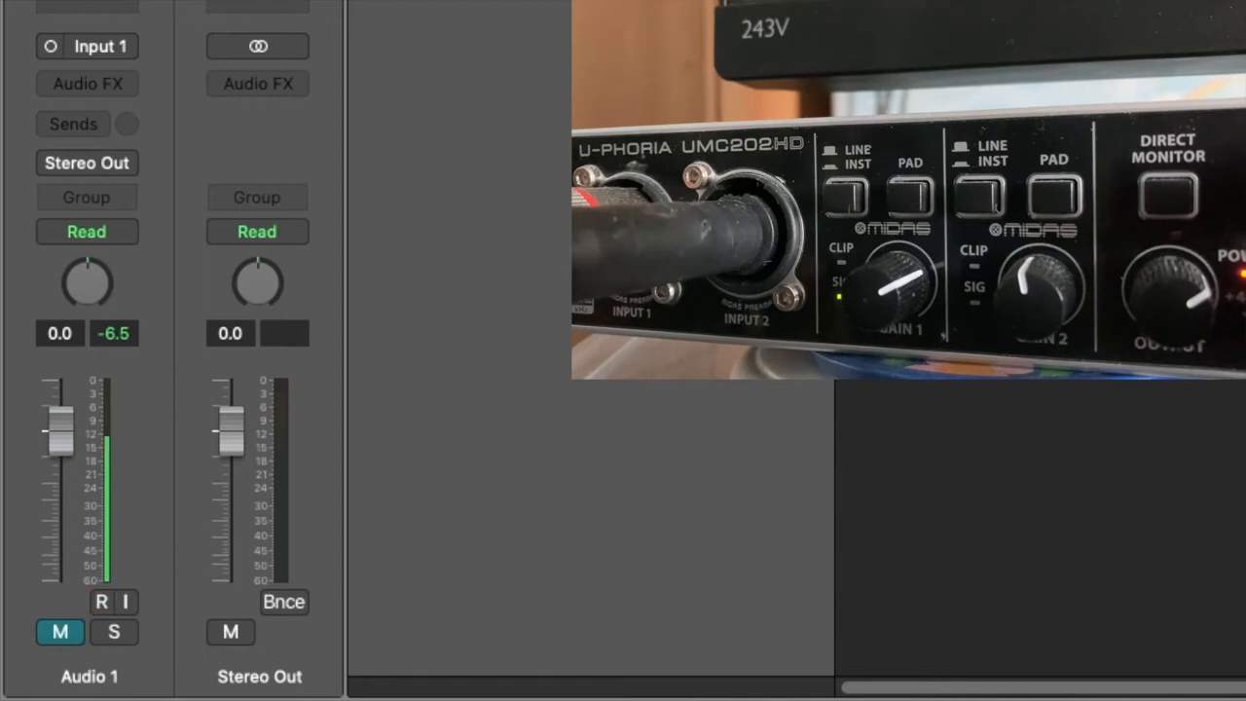
left_click(102, 601)
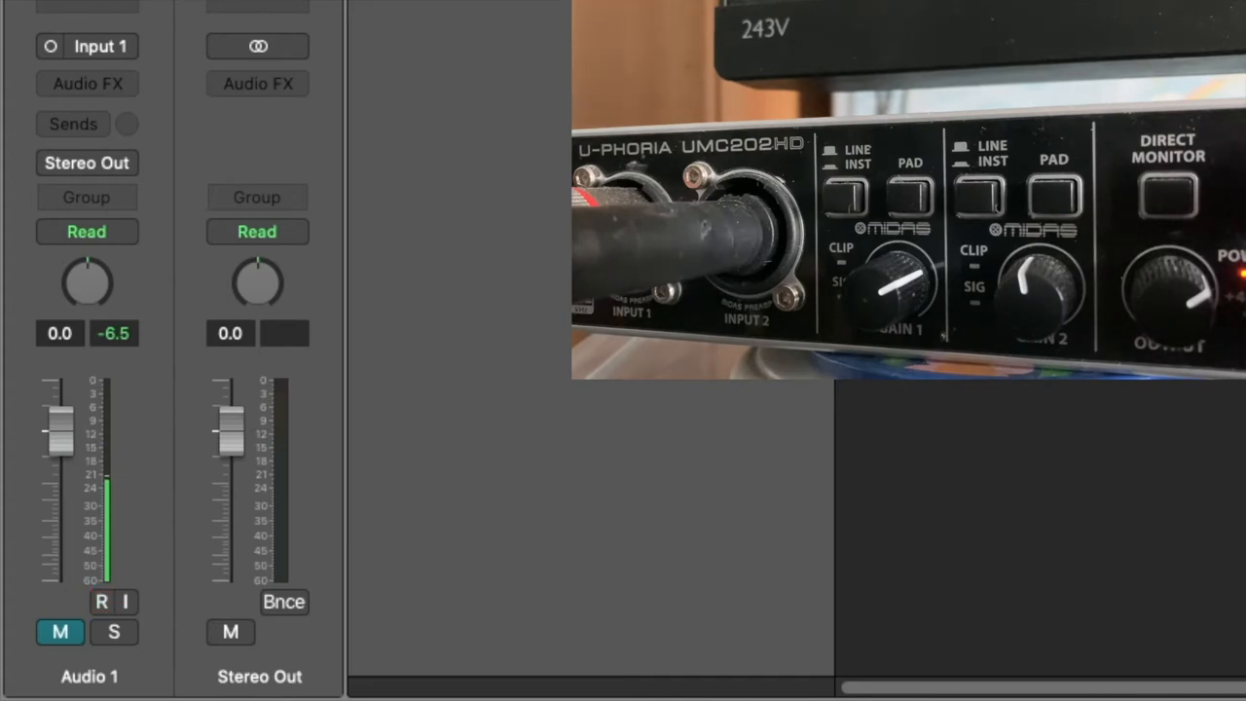
left_click(101, 601)
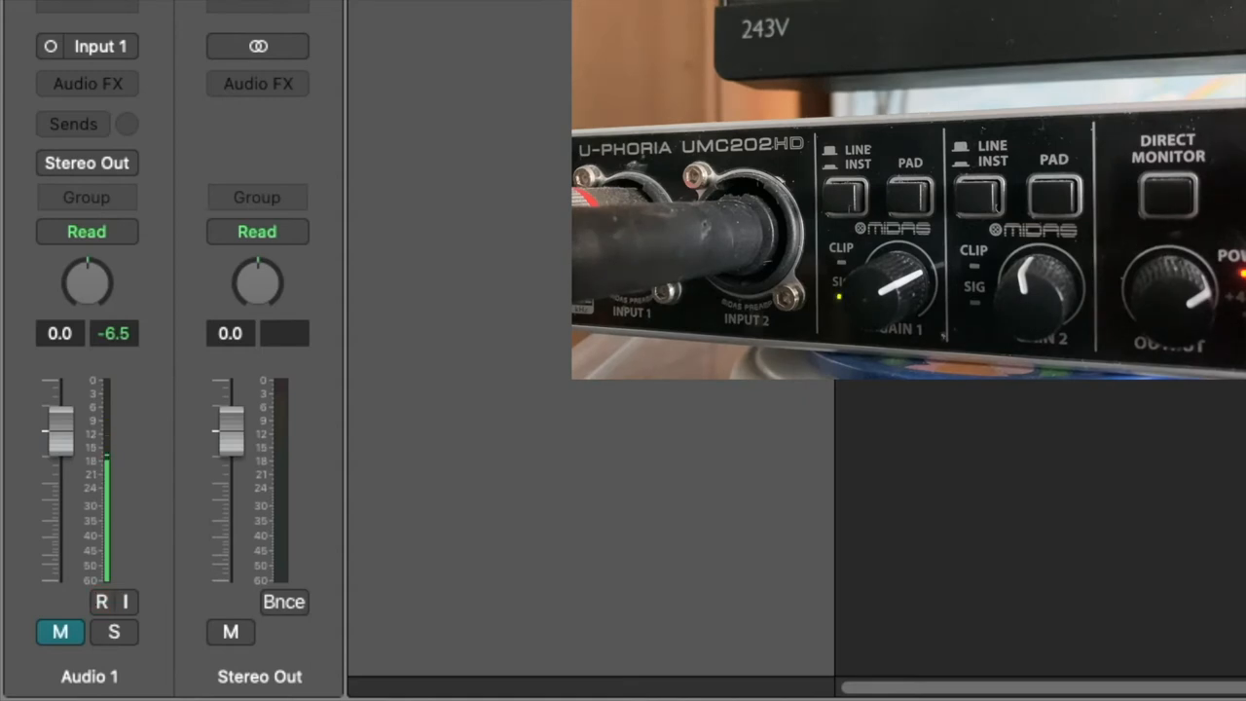
left_click(102, 601)
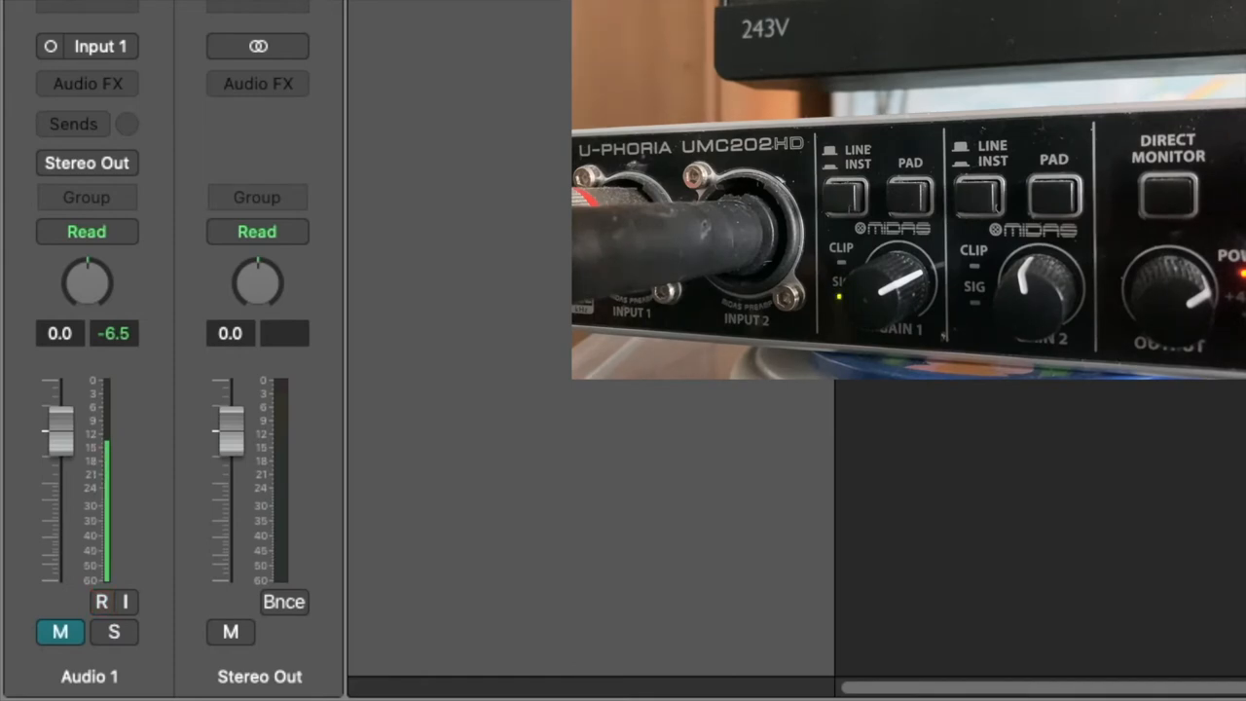
left_click(101, 601)
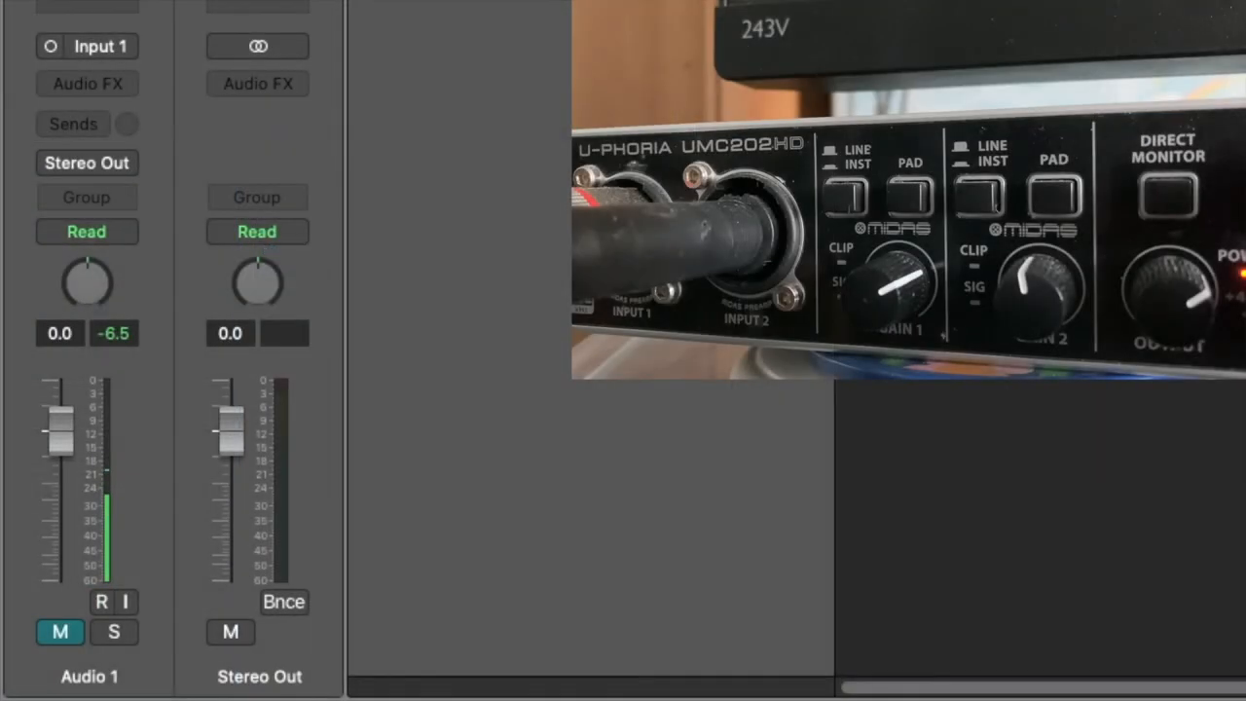
Enable Record on the Audio 1 channel strip, arming it with peak at -6.5 dB.
left_click(101, 602)
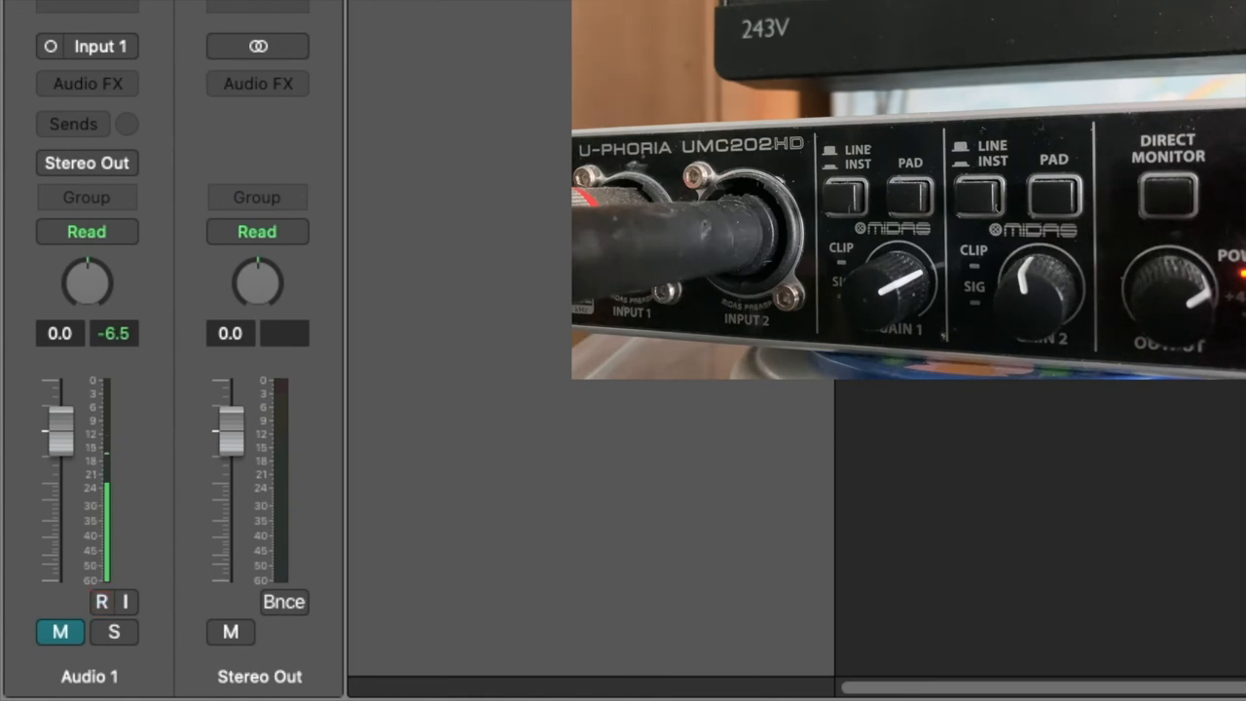
left_click(102, 601)
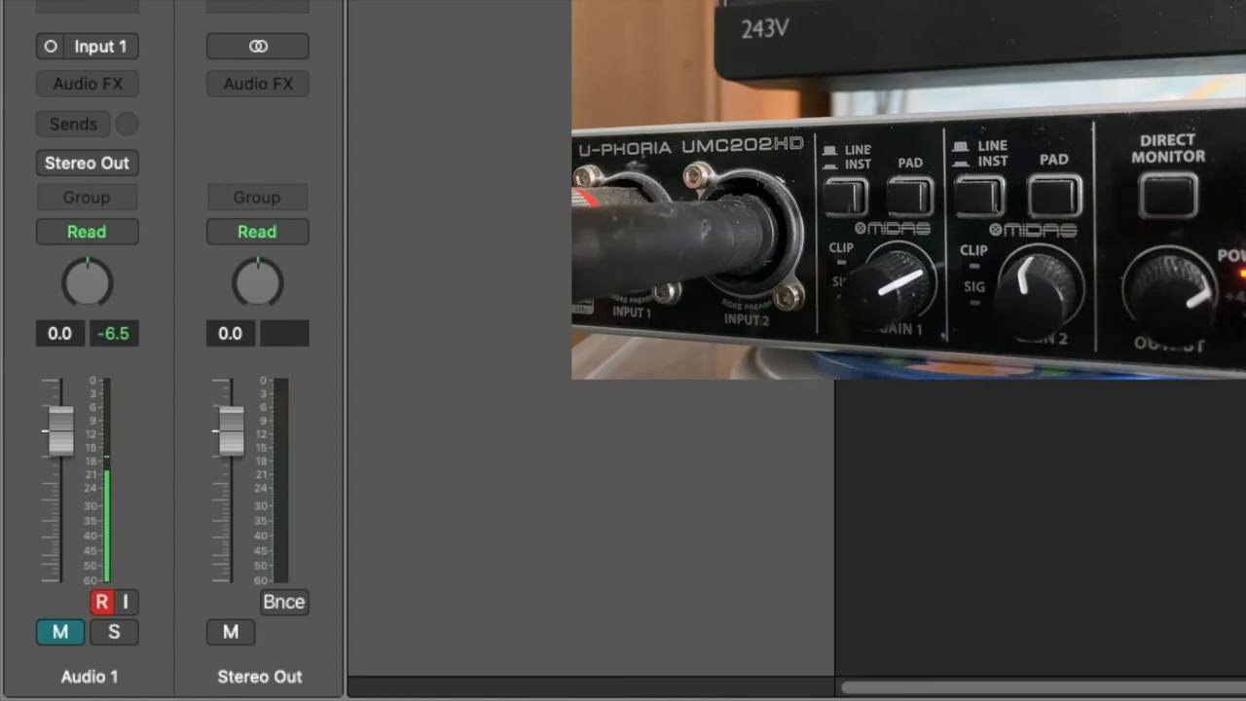